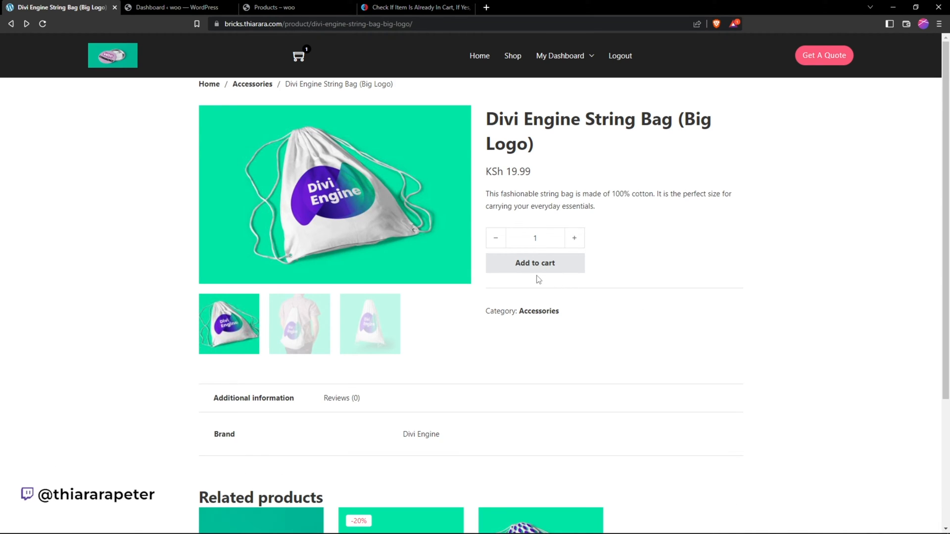
mouse_move(546, 279)
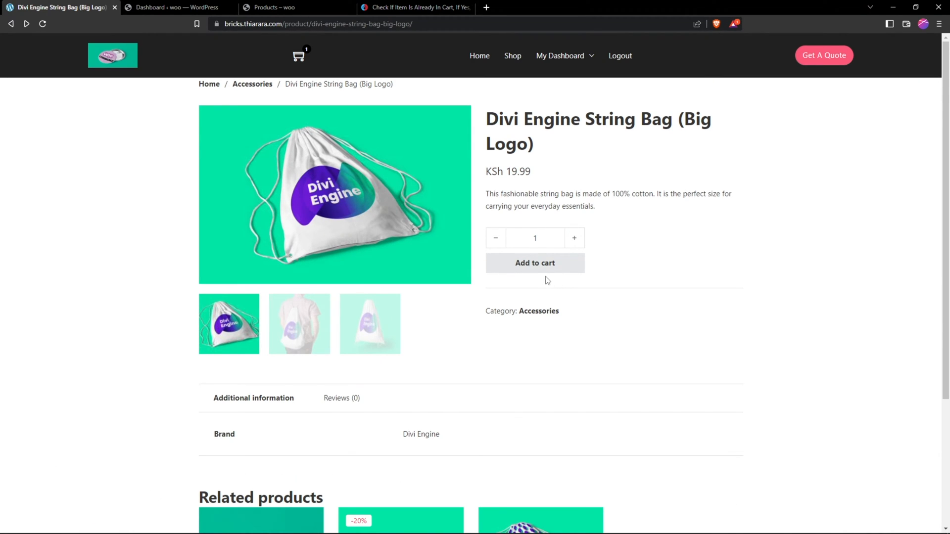
Add the Divi Engine String Bag (Big Logo) to the cart, then add it again from its product page.
click(534, 264)
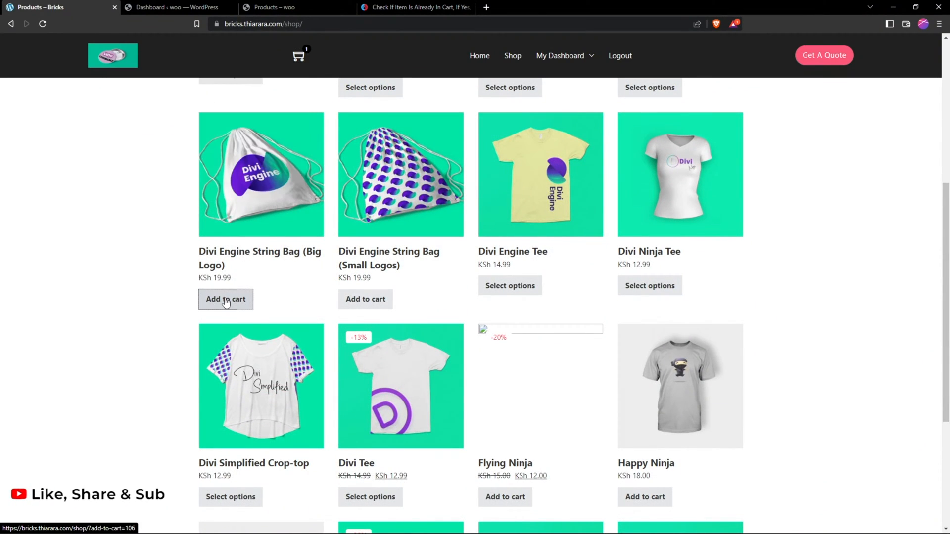
click(226, 299)
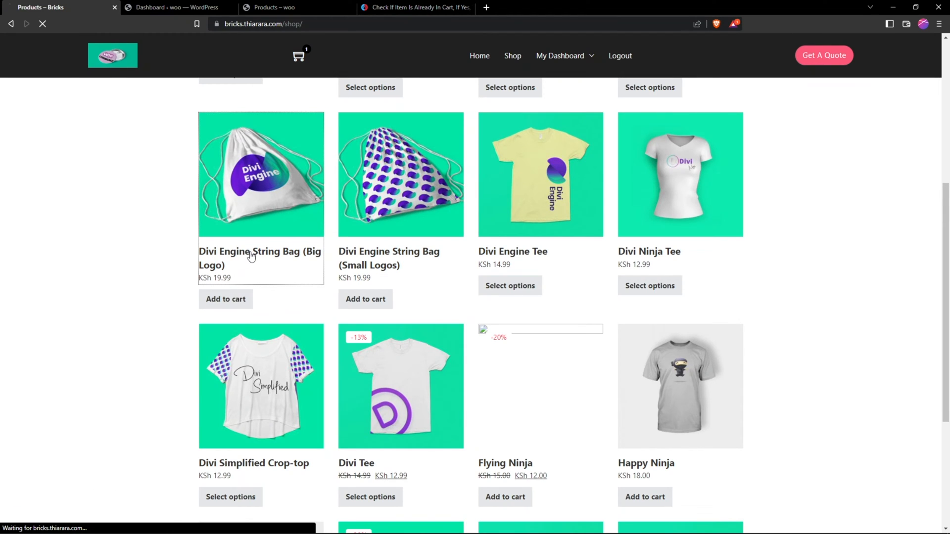
click(252, 258)
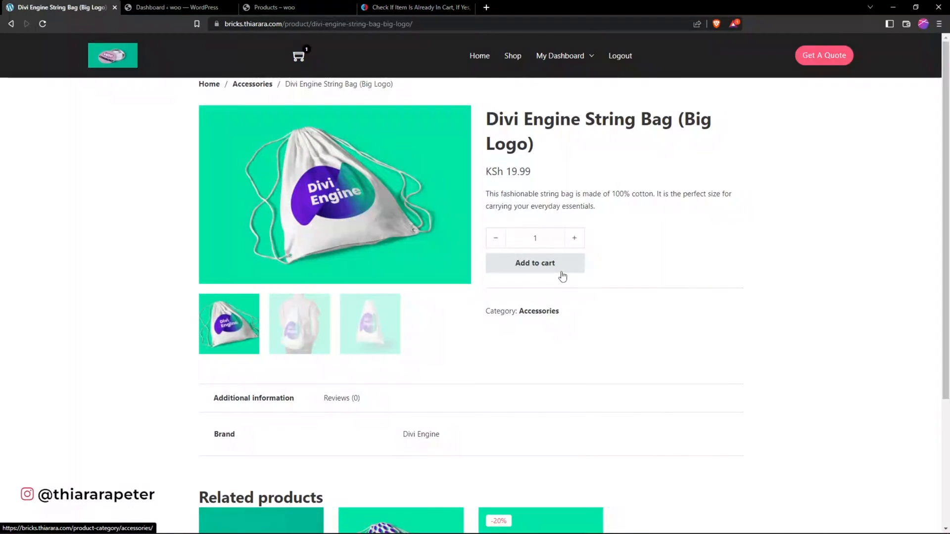
click(534, 263)
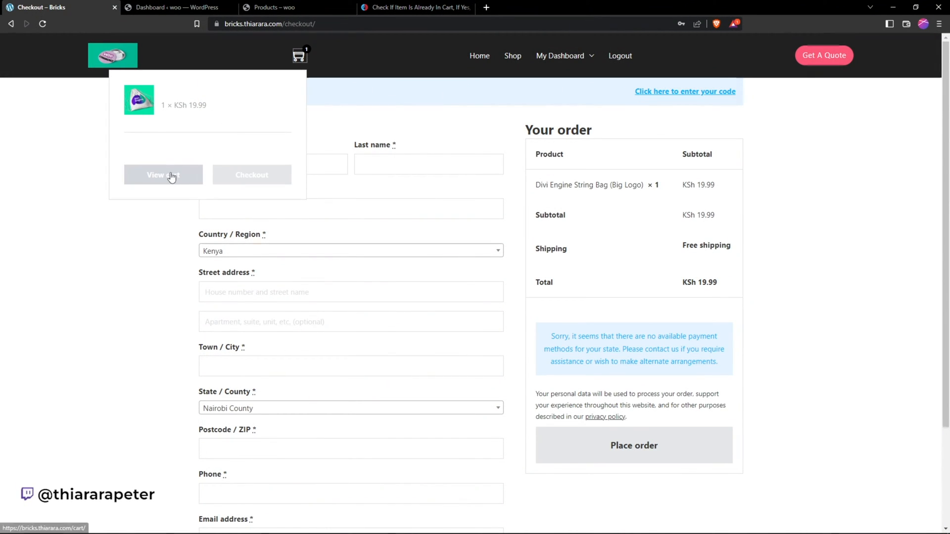
View the cart and update it so the string bag quantity of 4 totals KSh 79.96.
click(163, 175)
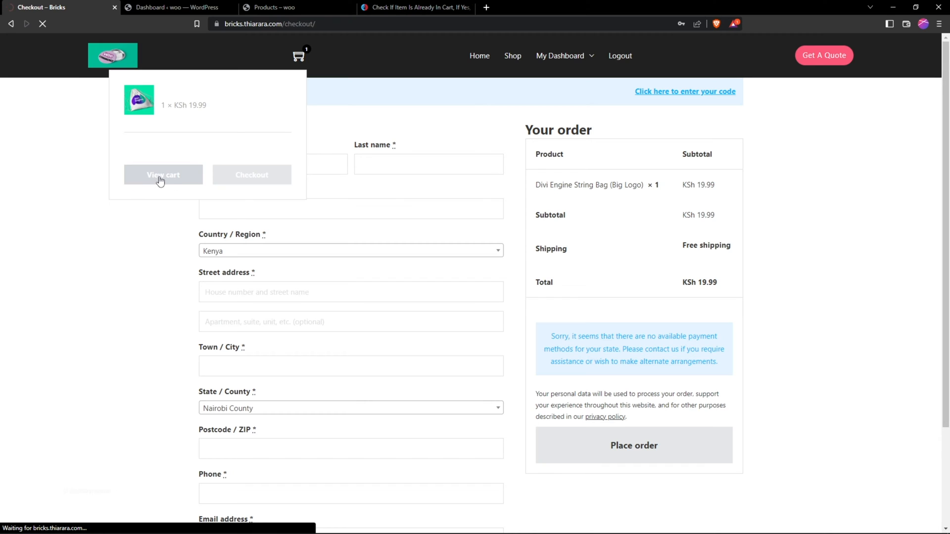
click(163, 174)
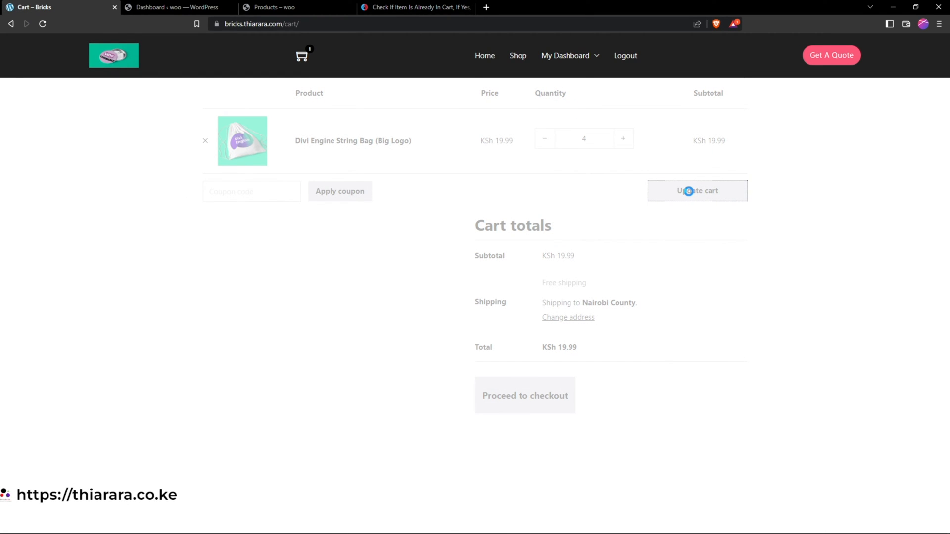
click(697, 191)
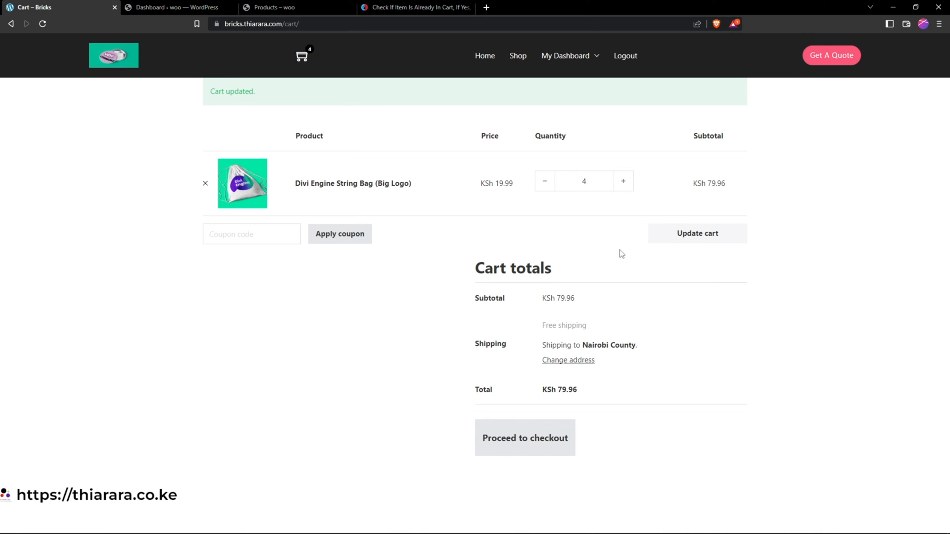
mouse_move(521, 152)
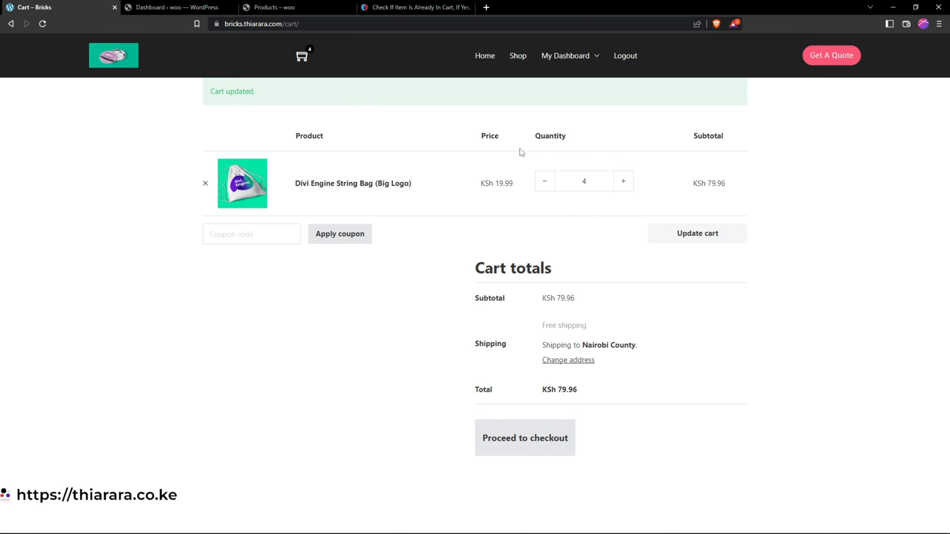
mouse_move(492, 359)
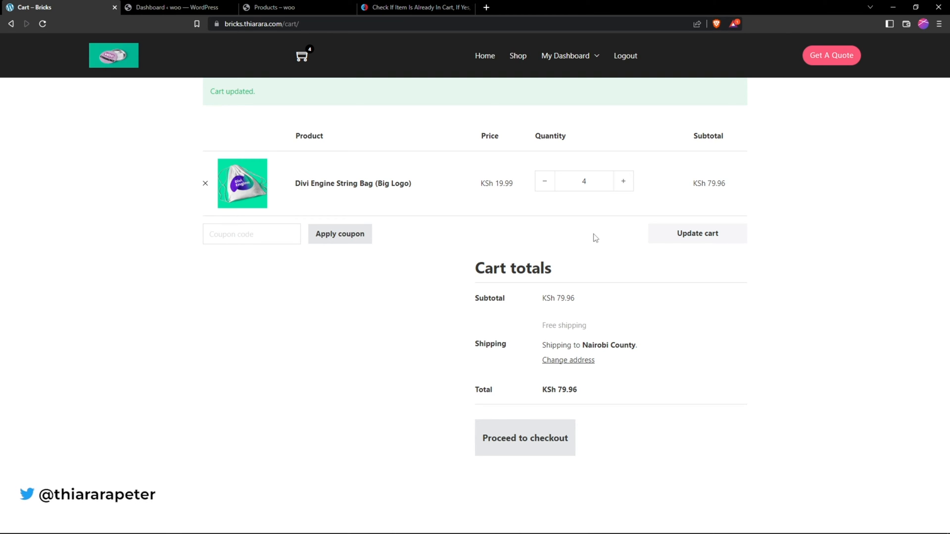
mouse_move(528, 349)
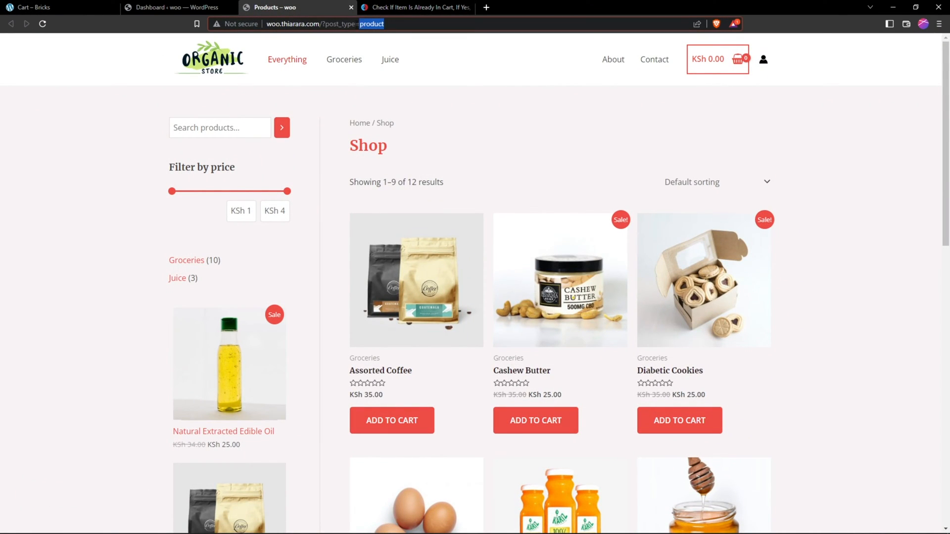
Search the plugin directory for "code" and install the Code Snippets plugin.
click(178, 7)
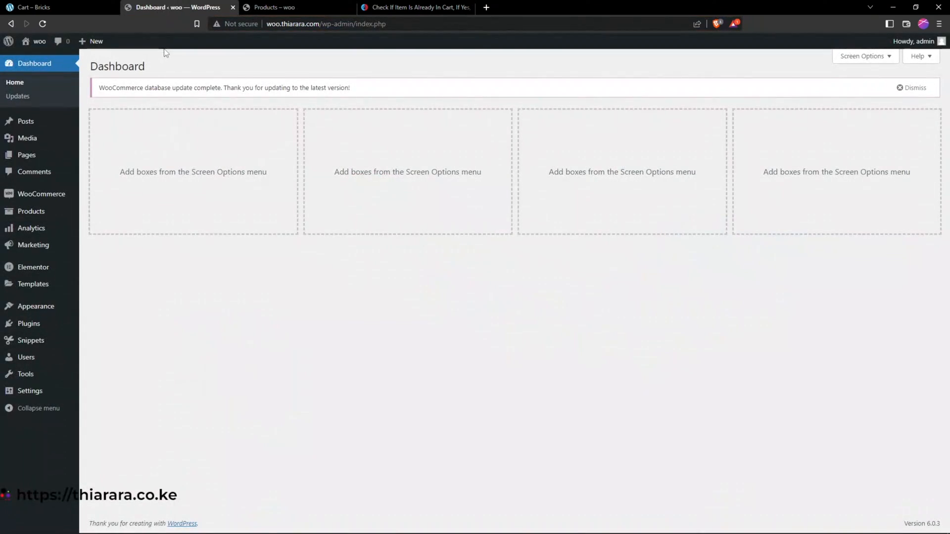
mouse_move(24, 403)
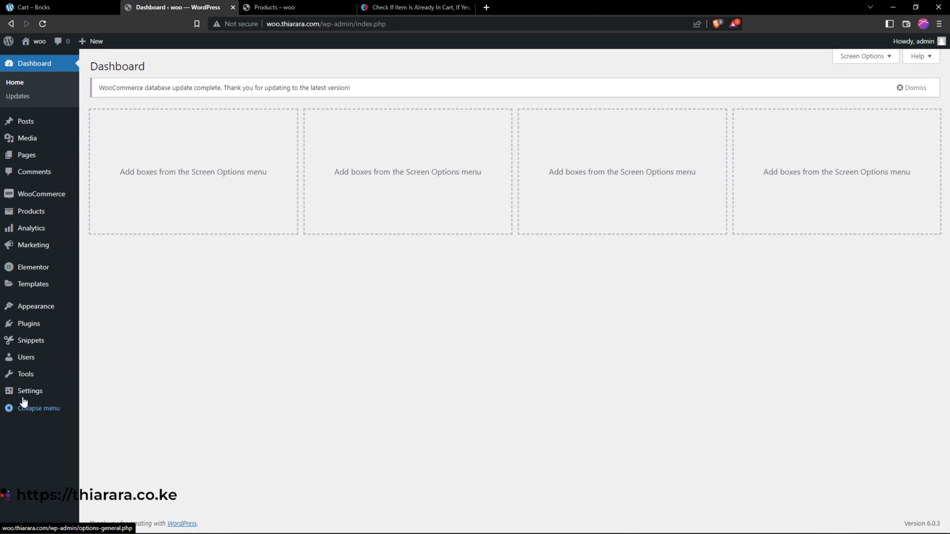
mouse_move(27, 323)
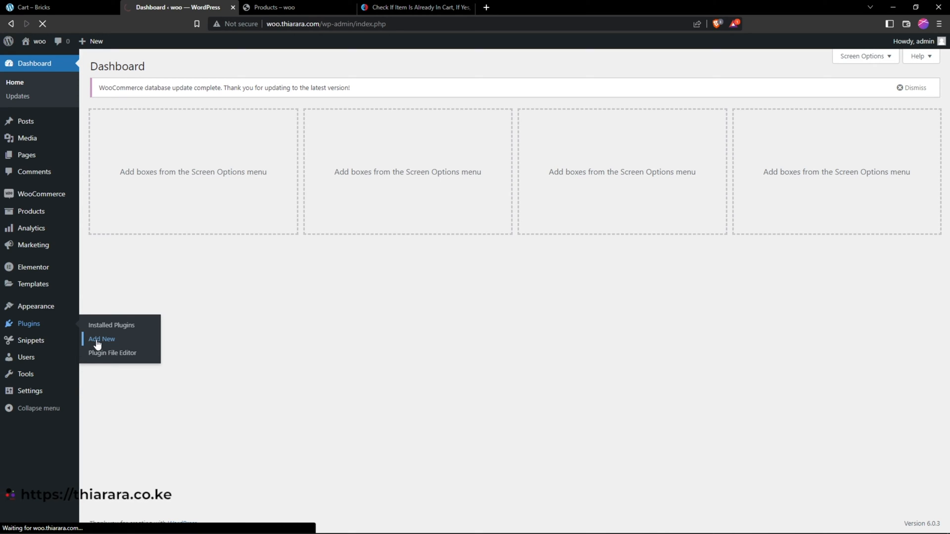
click(101, 338)
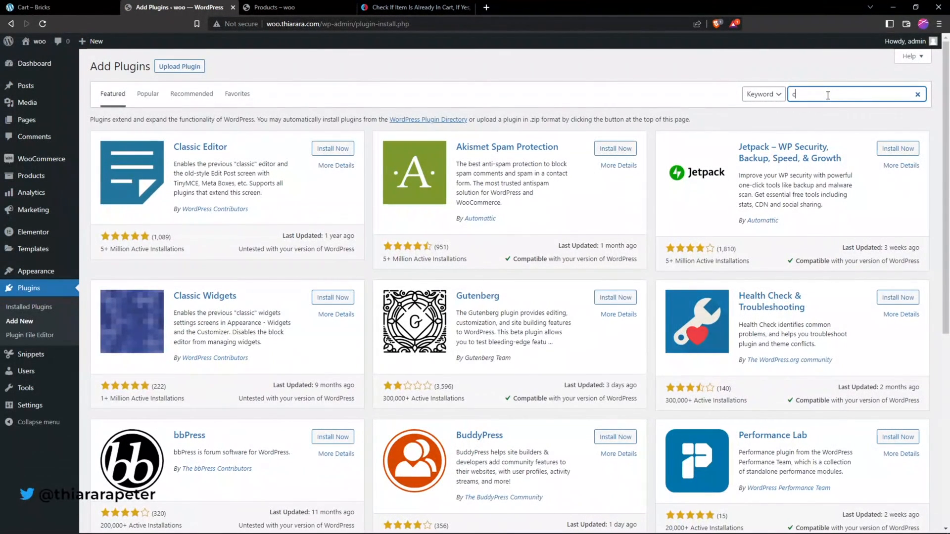
text(code)
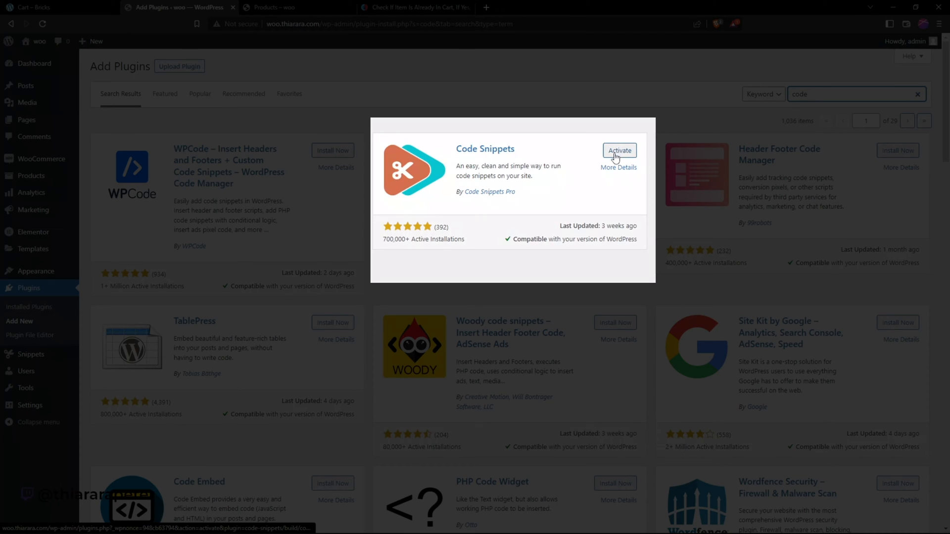
mouse_move(608, 137)
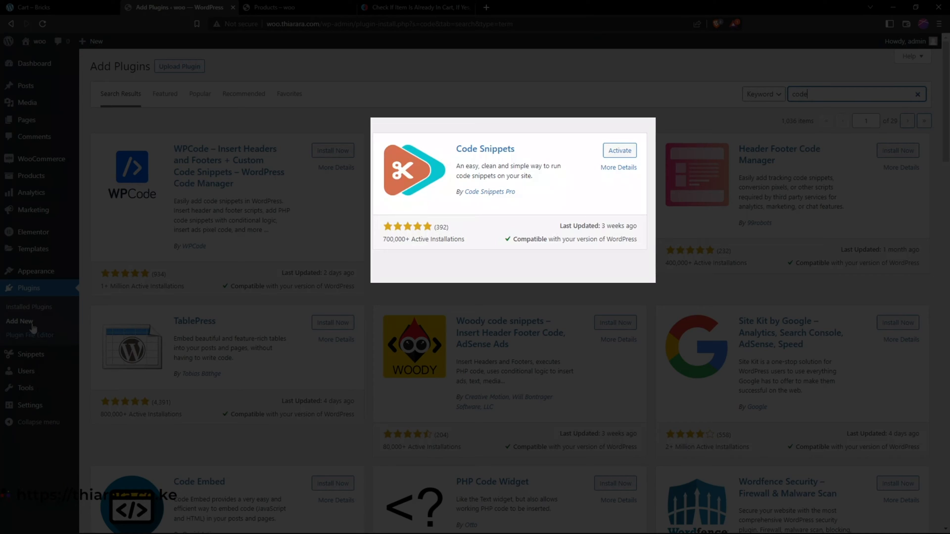
mouse_move(28, 309)
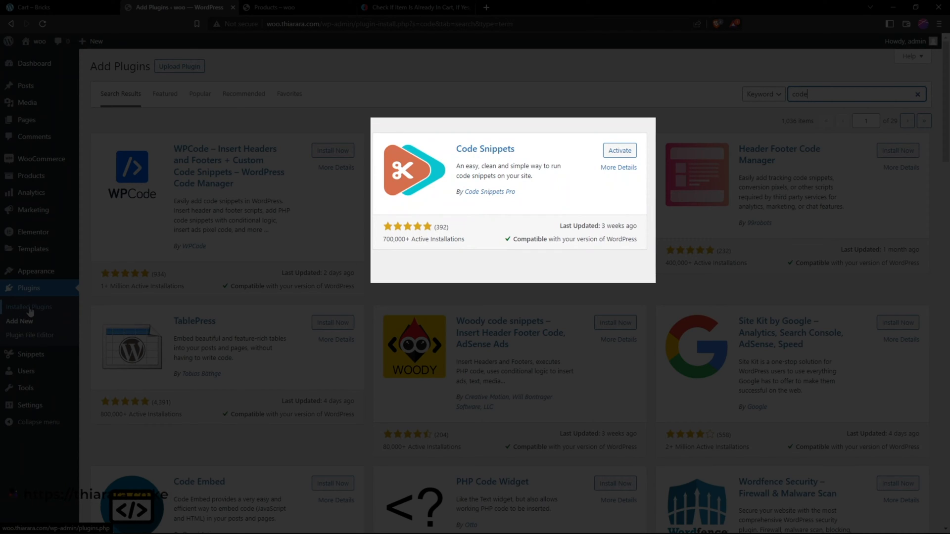
Show the installed plugins list with Code Snippets active, then head to Snippets > Add New.
click(28, 307)
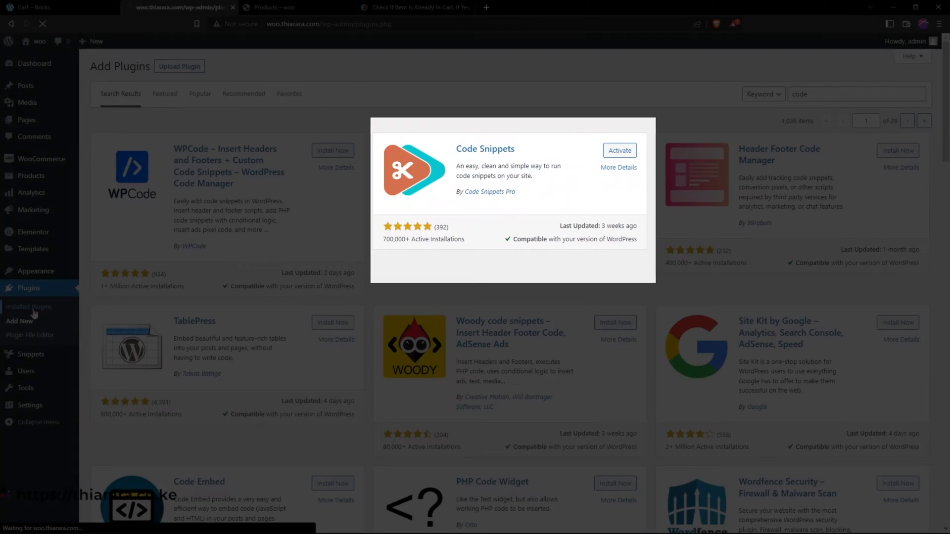
click(619, 151)
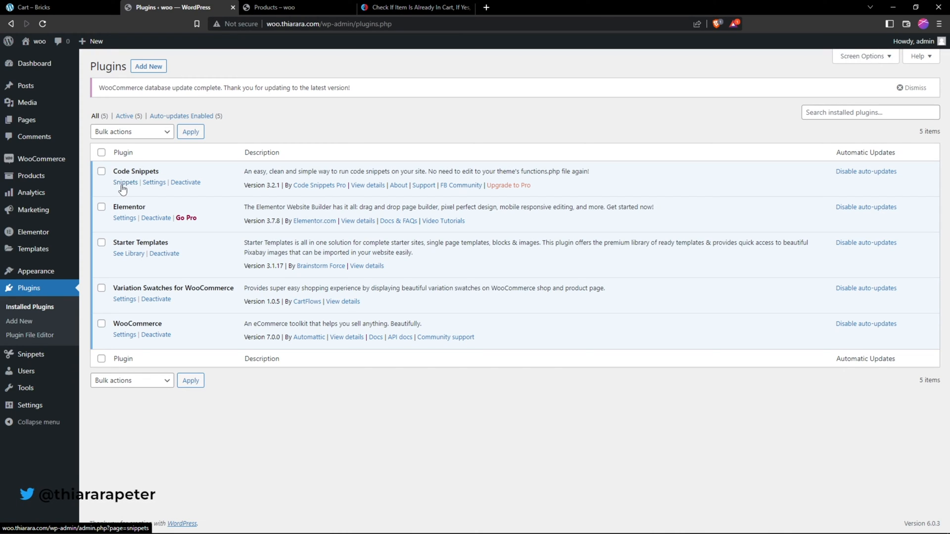
mouse_move(21, 120)
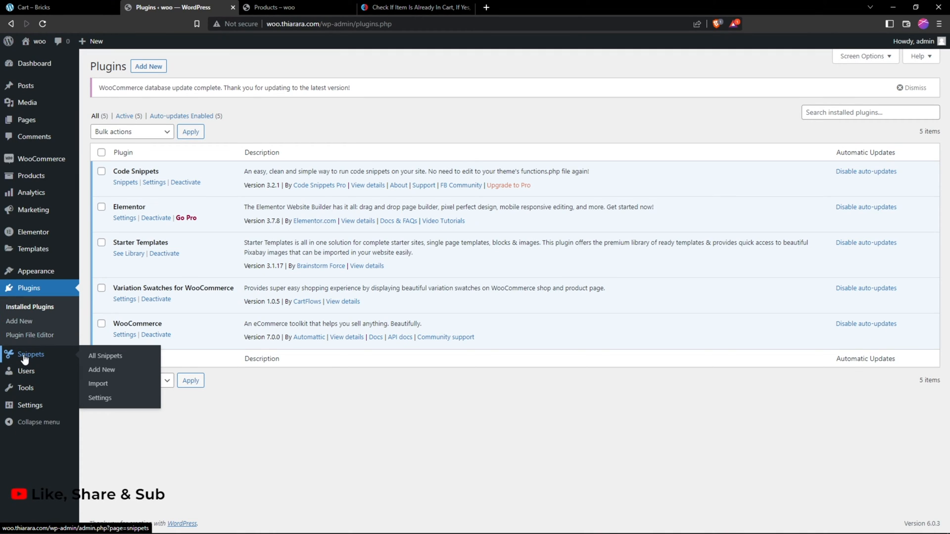
click(101, 370)
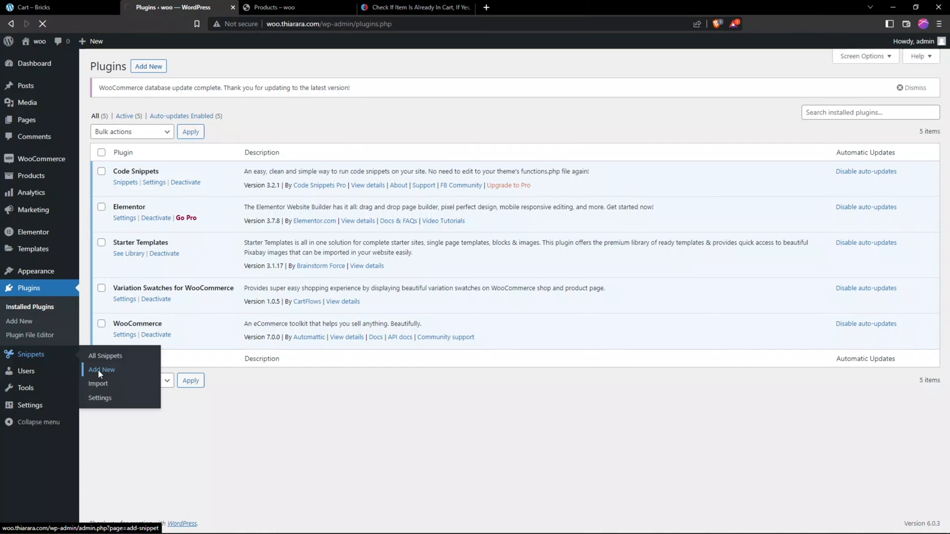
Title the new snippet 'Check if item is already in cart, if yes, then redirect user to checkout without addi...'.
click(101, 370)
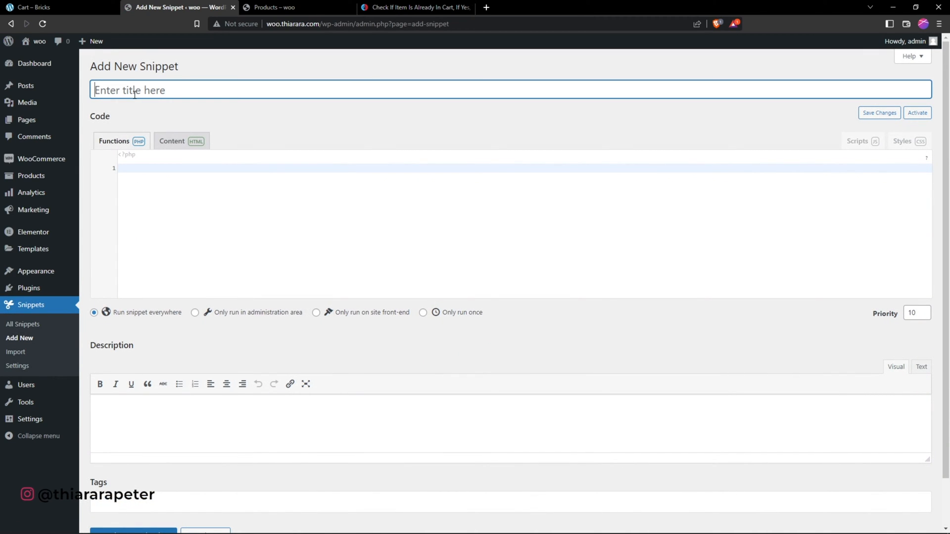
text(Check if item is already in cart, if yes, then redirect user to checkout without adding product)
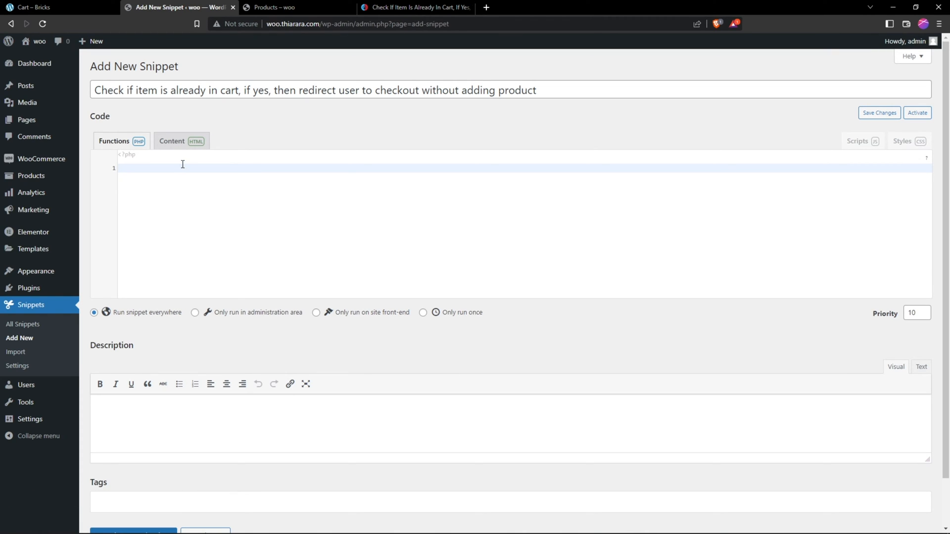
click(425, 8)
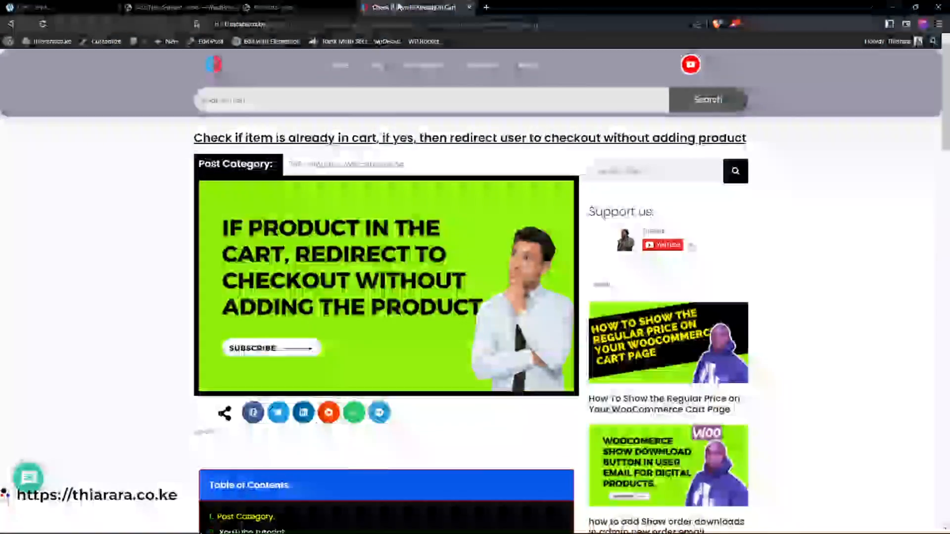
Copy the tutorial post's PHP redirect code and return to the WordPress snippet editor.
scroll(down, 3)
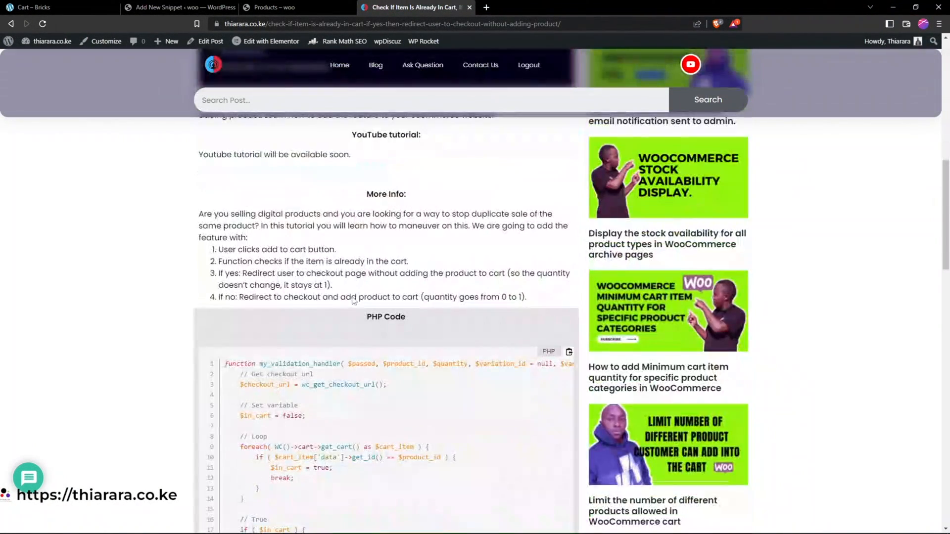
scroll(down, 3)
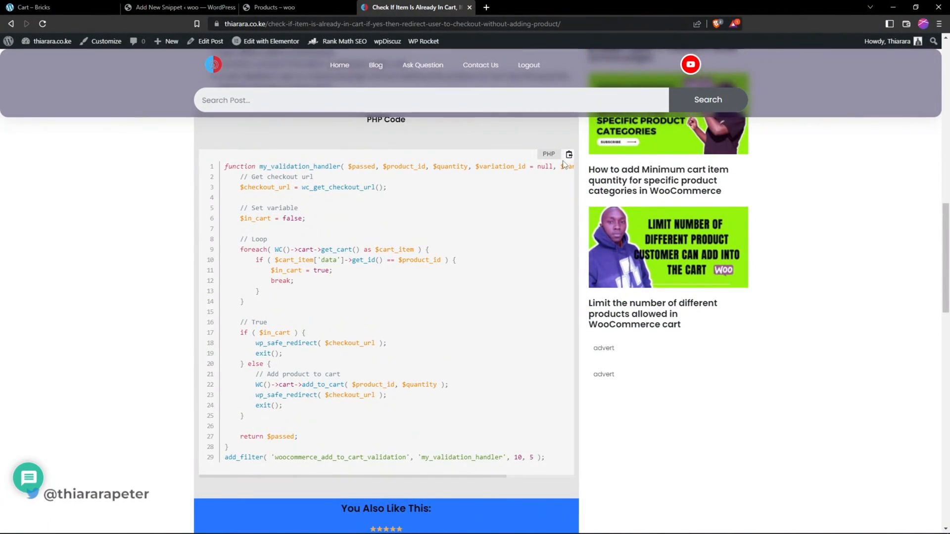
click(568, 154)
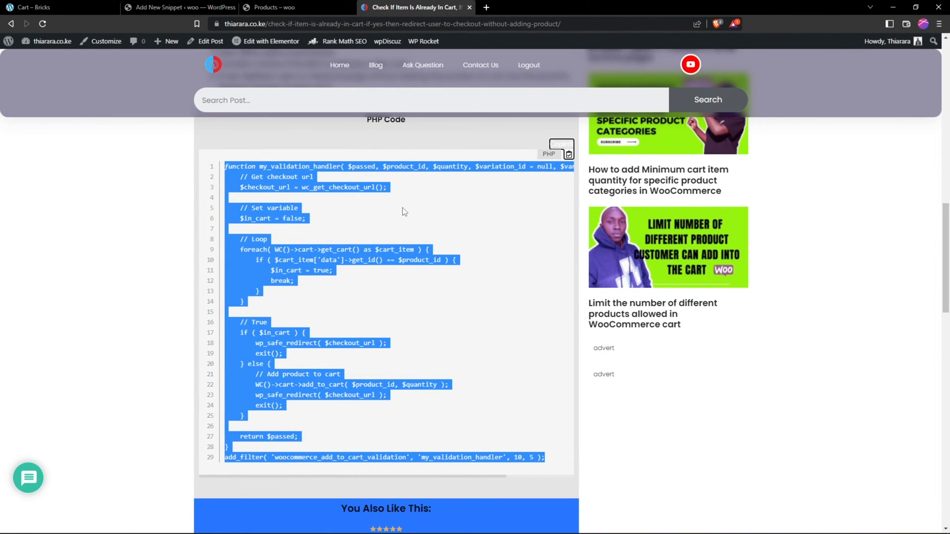
click(178, 7)
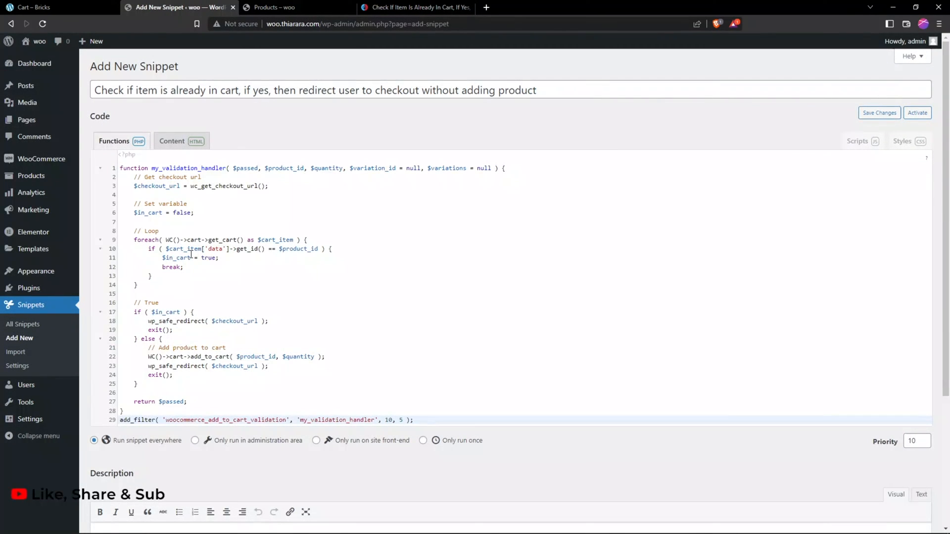
Save and activate the already-in-cart checkout redirect snippet.
scroll(down, 3)
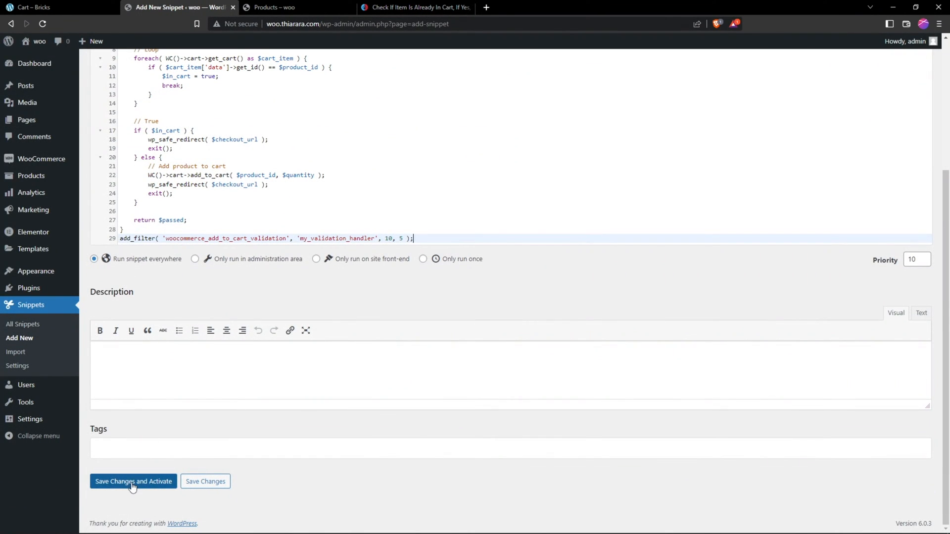
click(132, 480)
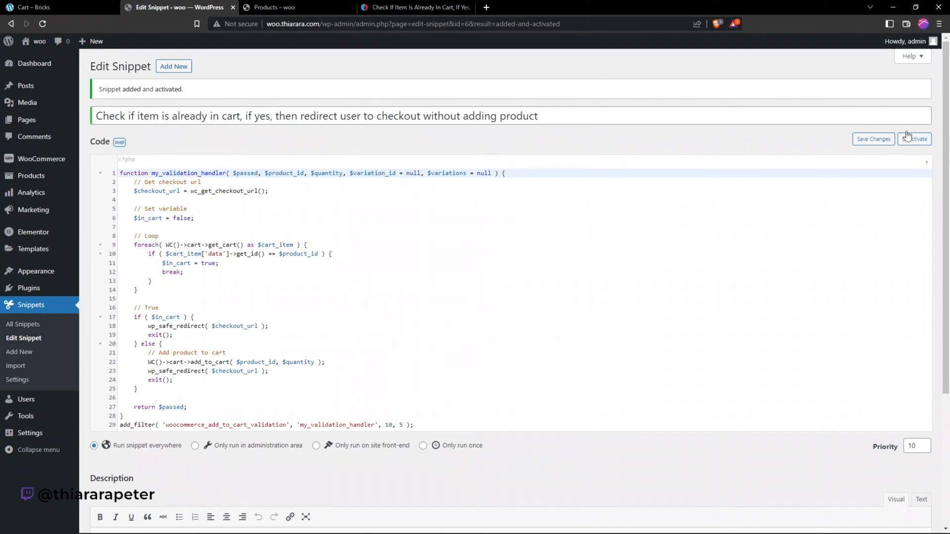
Deactivate the snippet, add Assorted Coffee to the cart twice, and view the storefront cart panel.
click(287, 7)
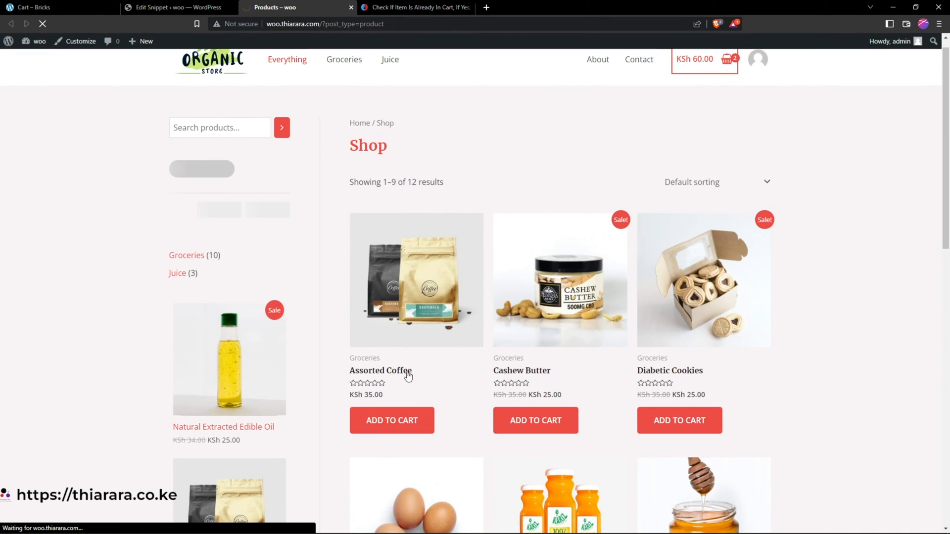
click(380, 370)
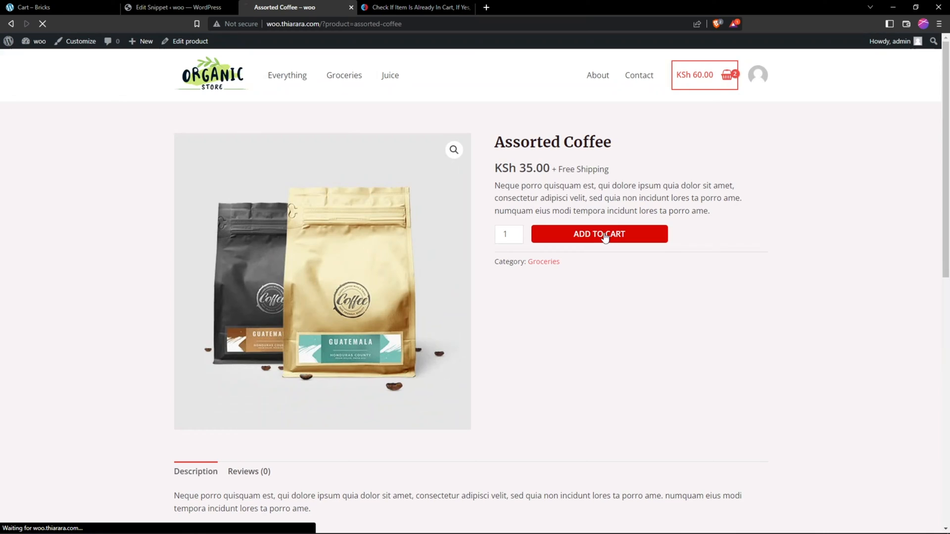
click(599, 233)
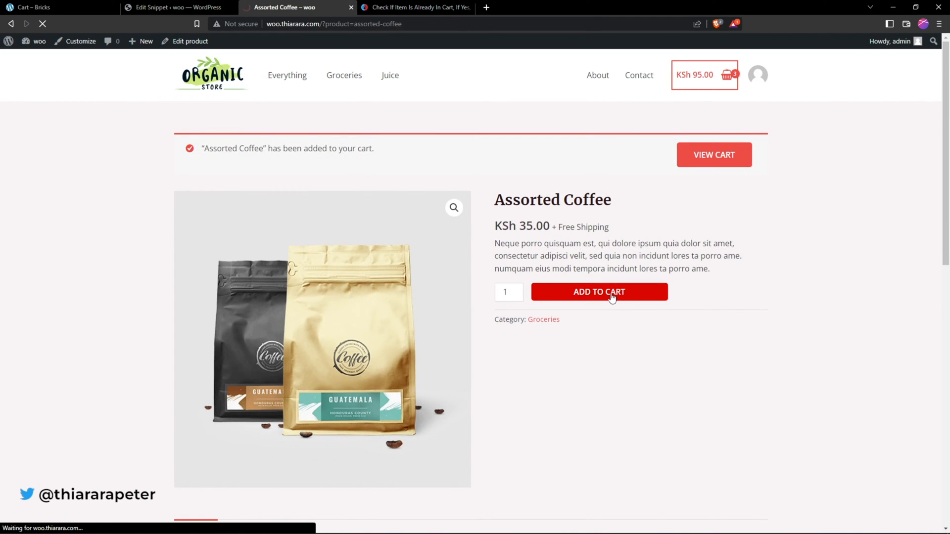
click(599, 292)
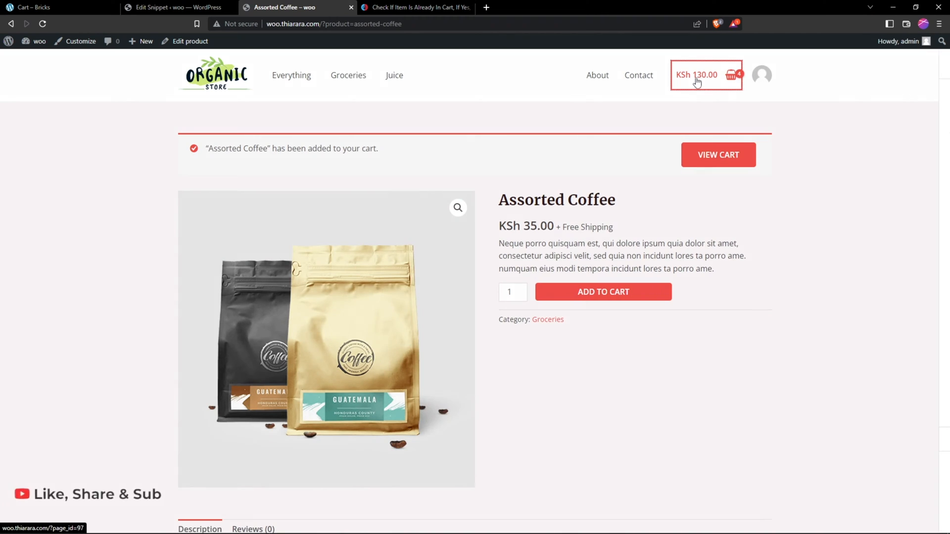
click(731, 76)
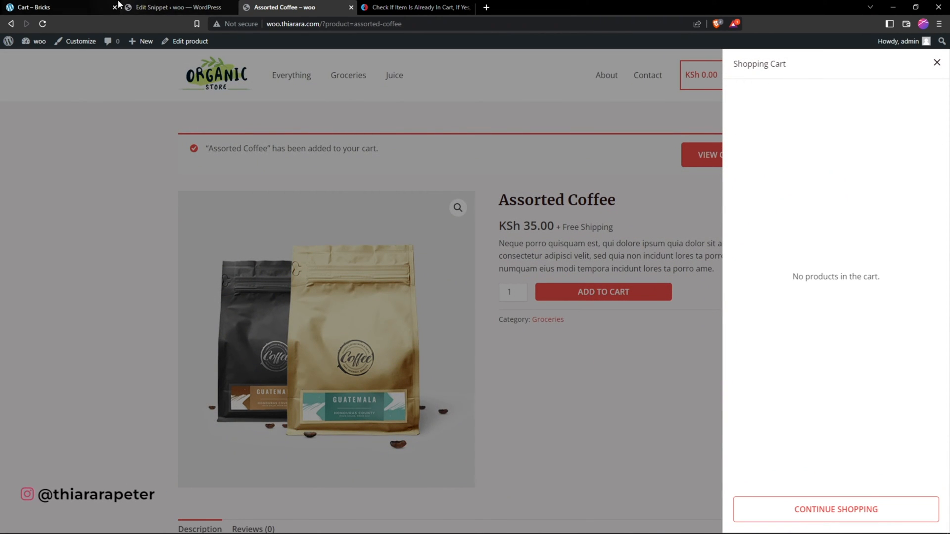
Activate the redirect snippet from its editor, then toggle it off in the All Snippets list.
click(173, 7)
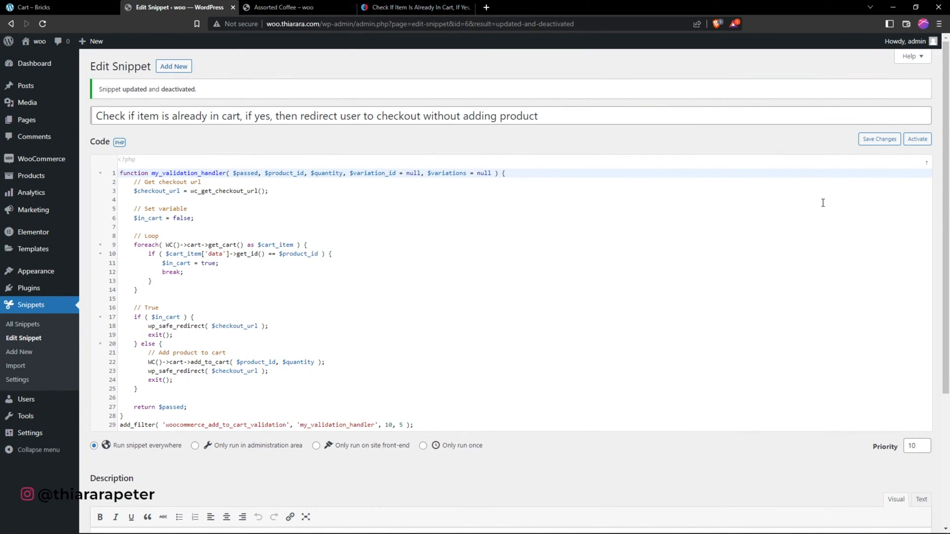
click(917, 138)
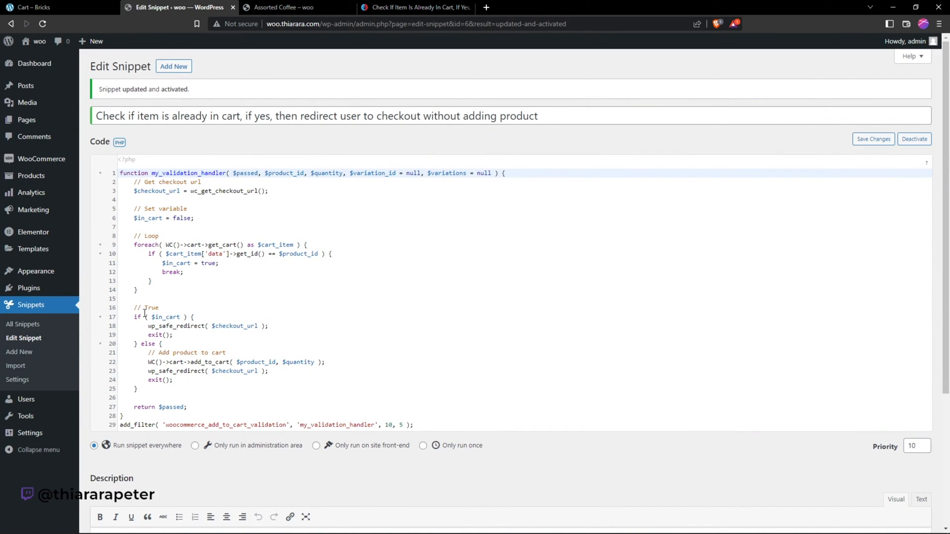
click(22, 324)
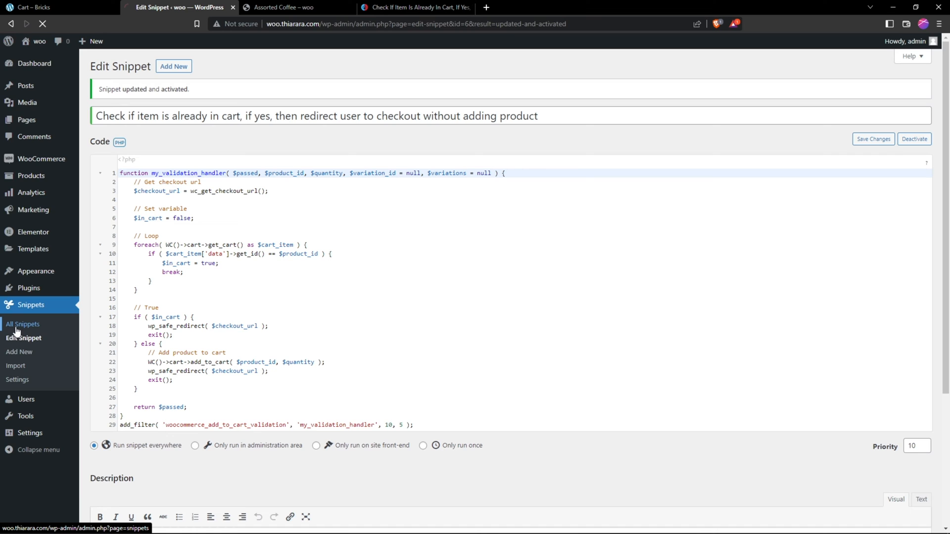
click(23, 324)
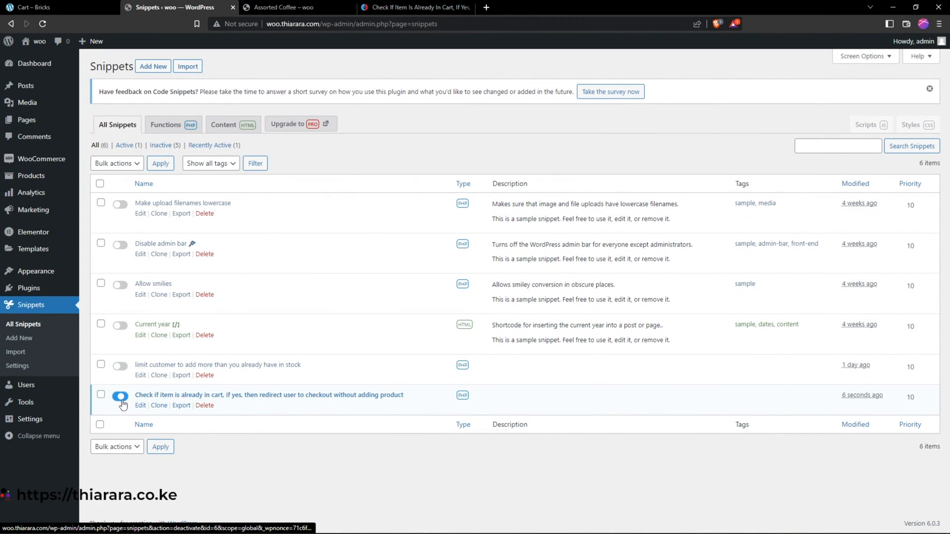
click(120, 394)
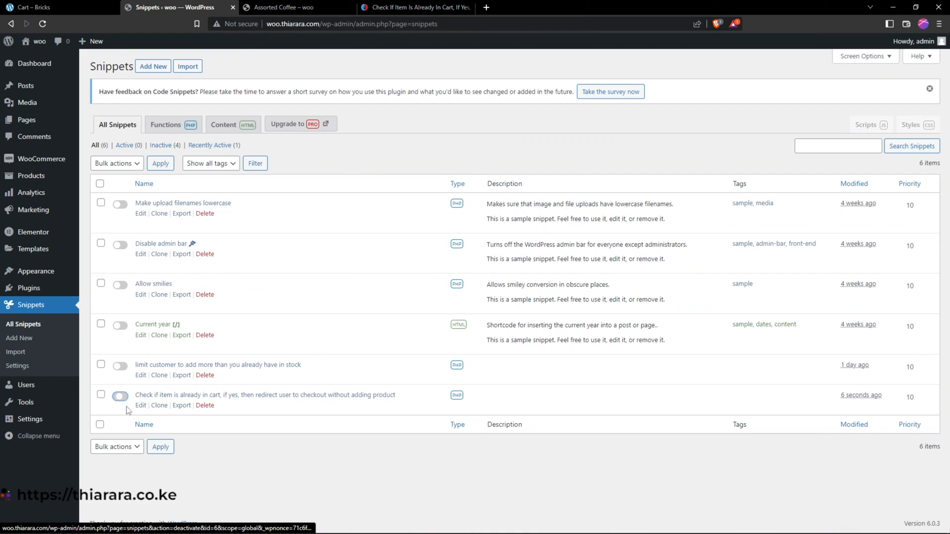
click(120, 395)
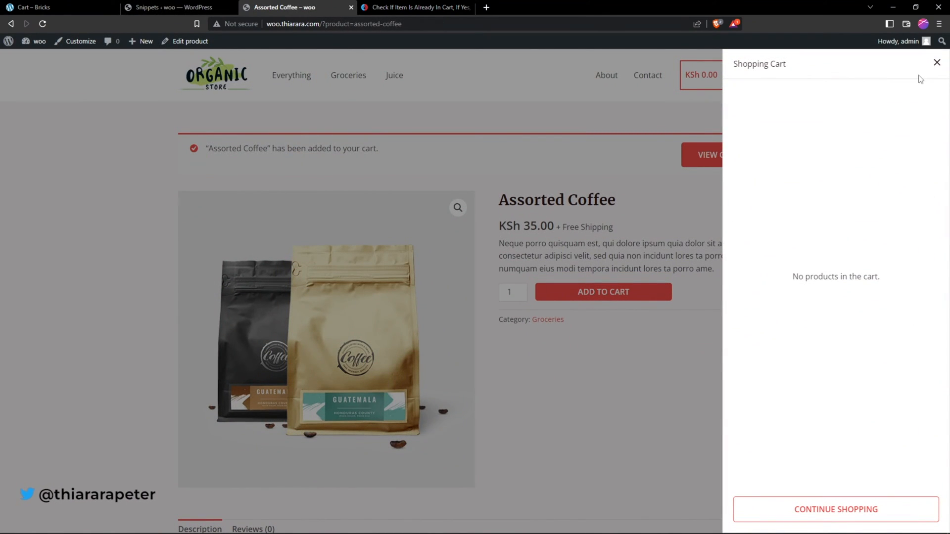
Reload the Assorted Coffee page and view the cart, now holding one Assorted Coffee at KSh 35.00.
click(936, 61)
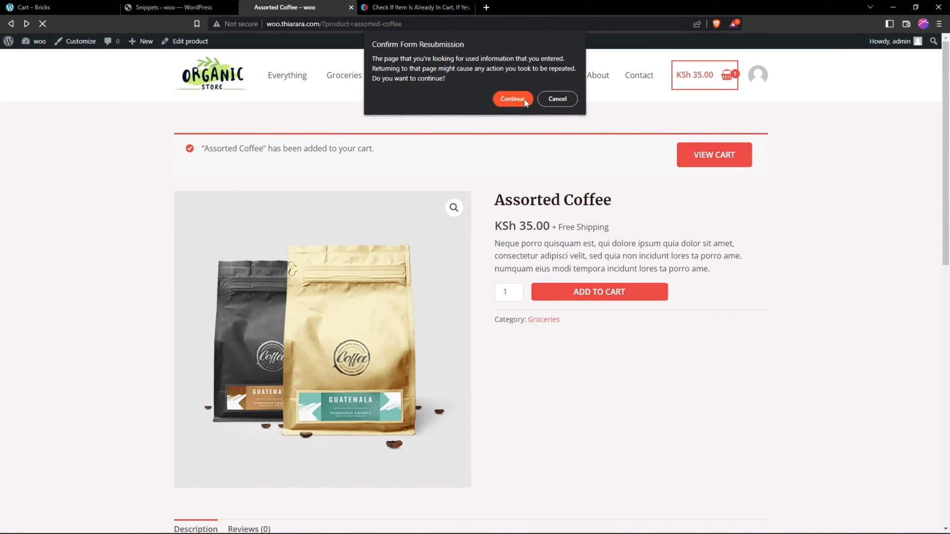
click(512, 99)
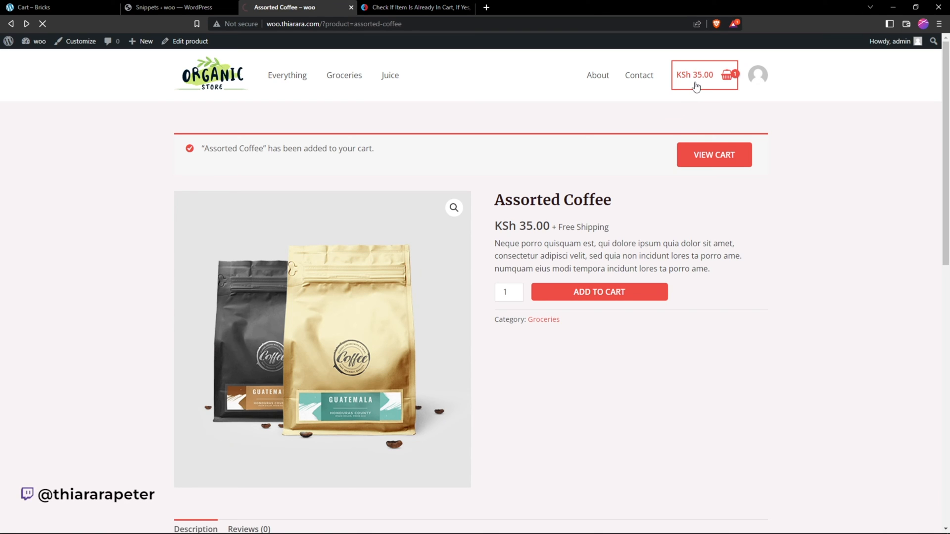
click(704, 80)
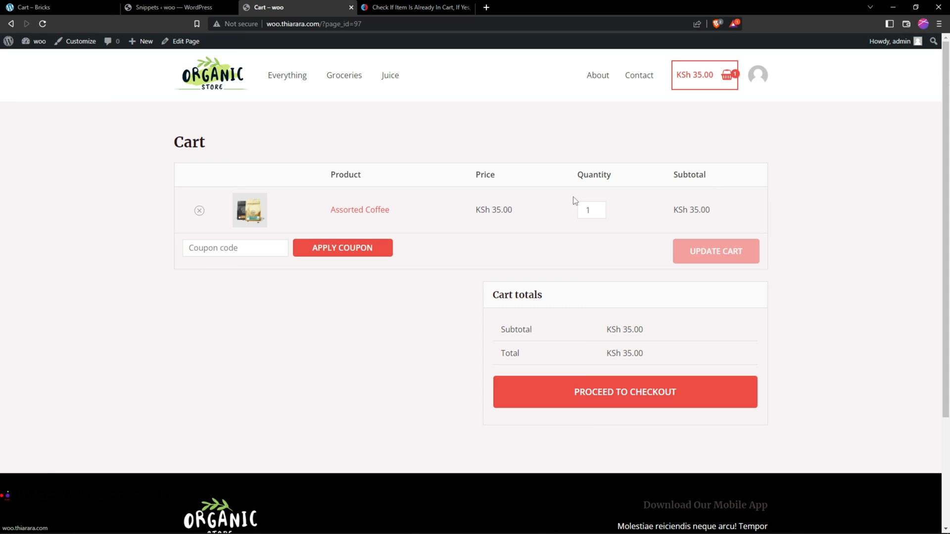
mouse_move(346, 231)
text(3)
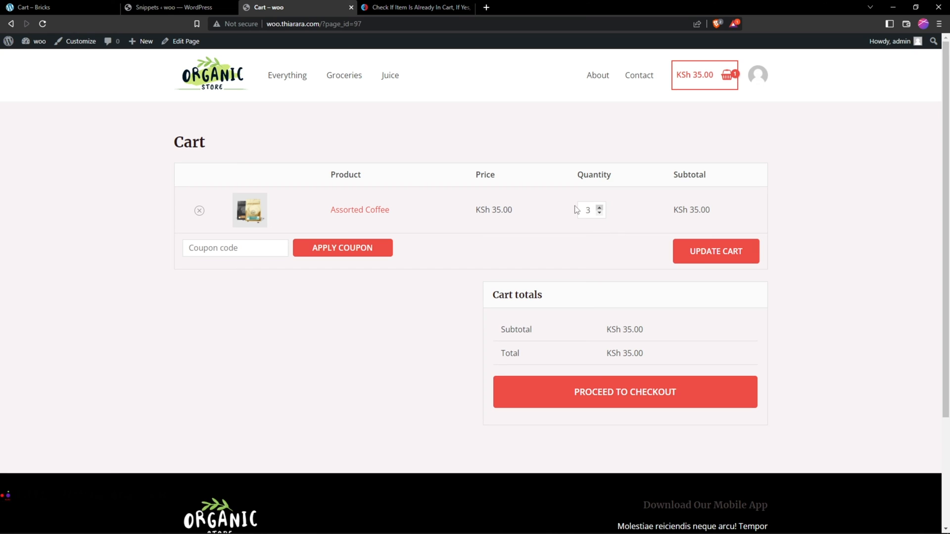
mouse_move(198, 210)
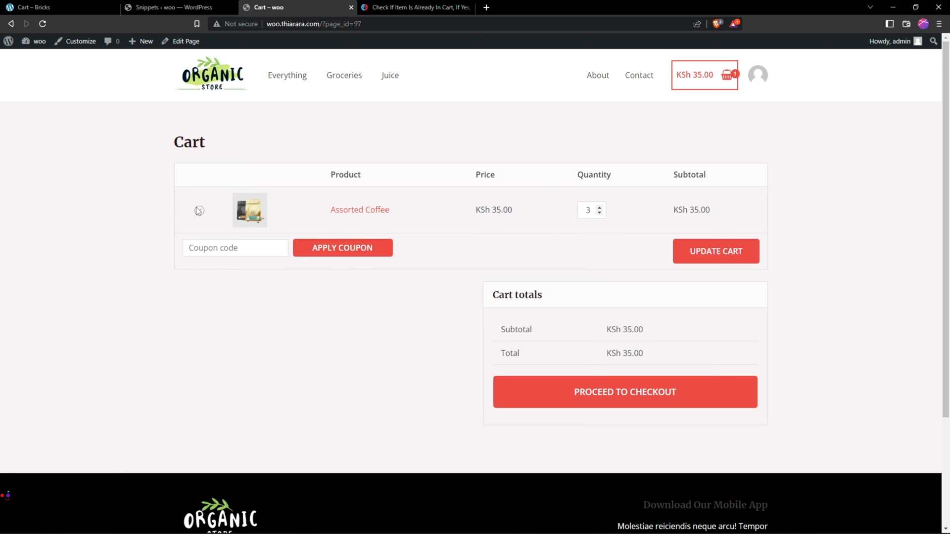
Update the cart to three Assorted Coffees (KSh 105.00) and proceed to checkout.
click(716, 251)
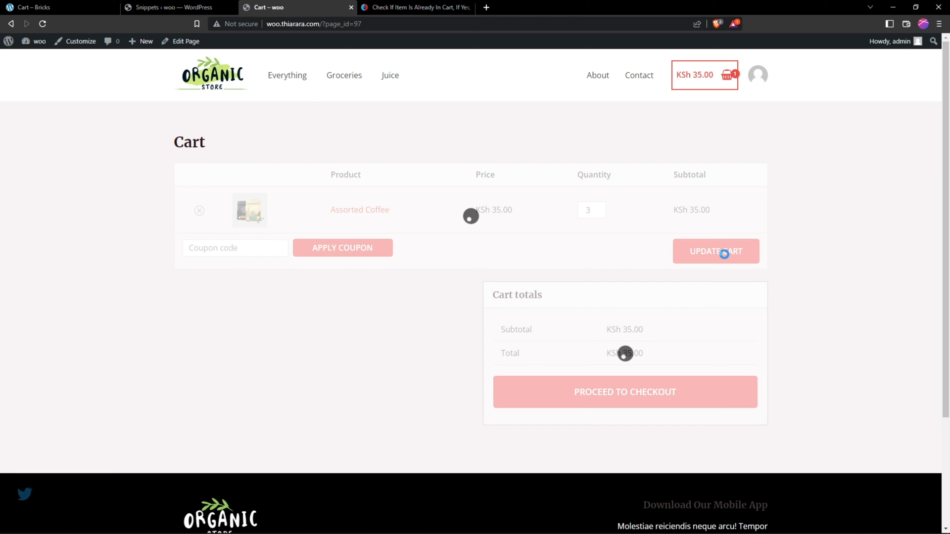
click(716, 252)
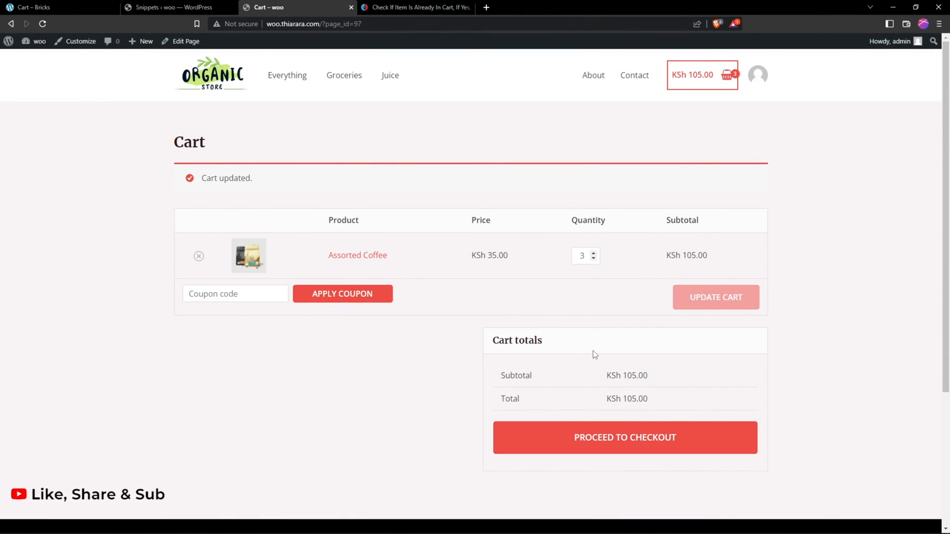
mouse_move(623, 436)
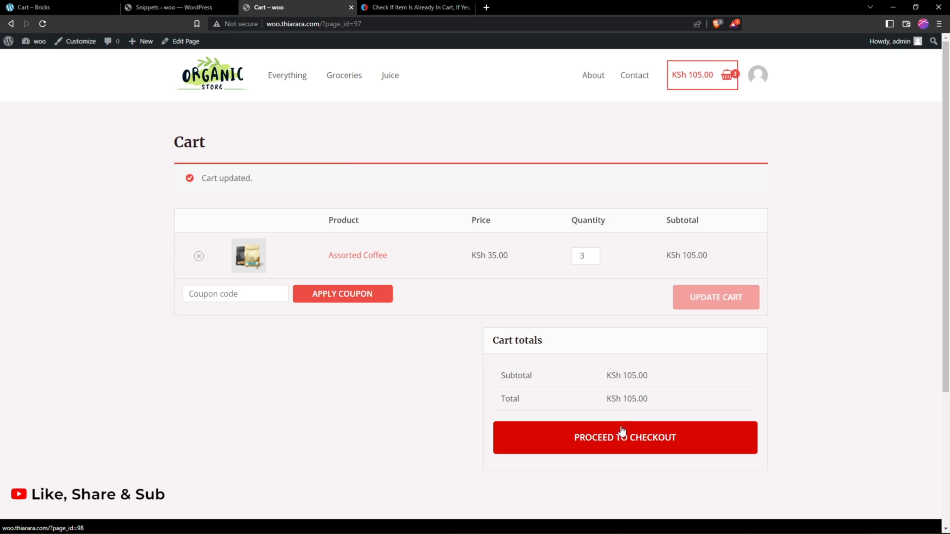
click(582, 255)
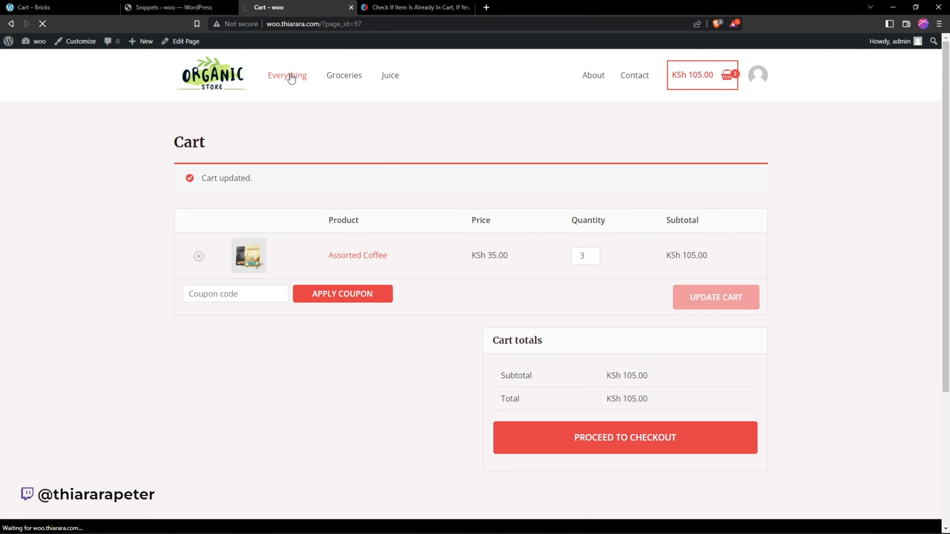
Add Farm Fresh Eggs from the Everything shop page, raising the cart to KSh 139.00.
click(287, 75)
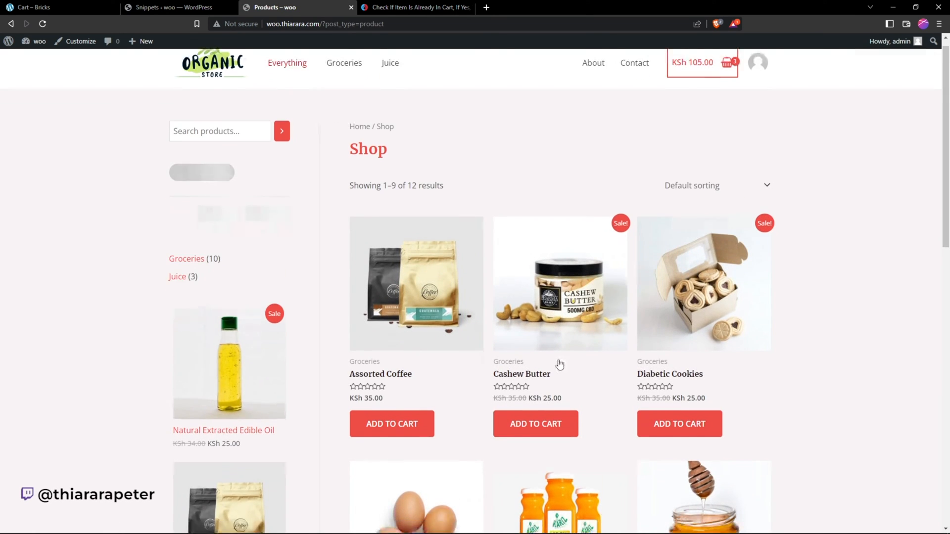
scroll(down, 3)
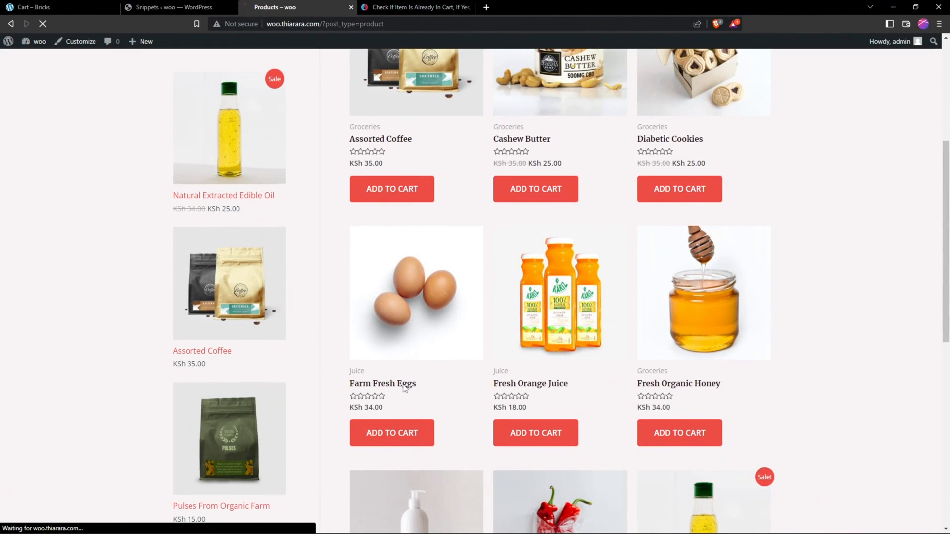
click(382, 384)
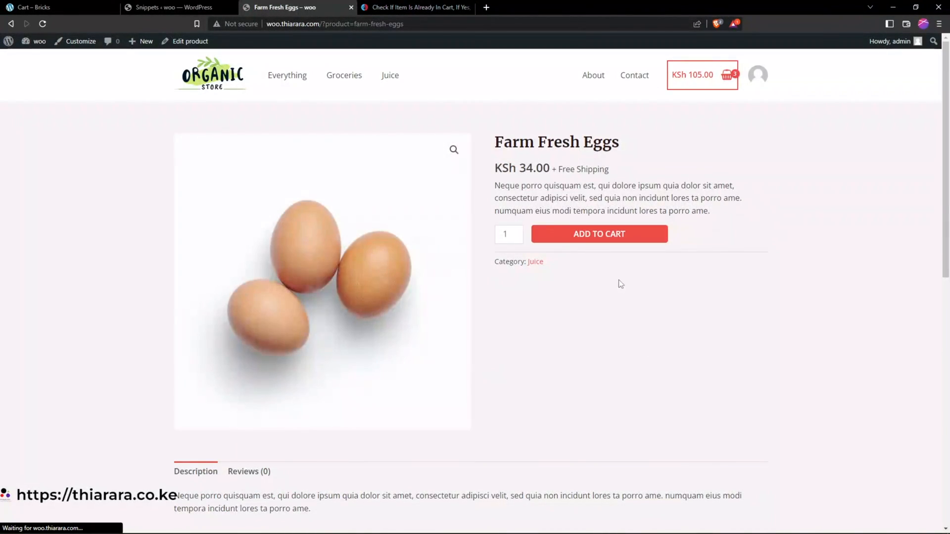
click(599, 234)
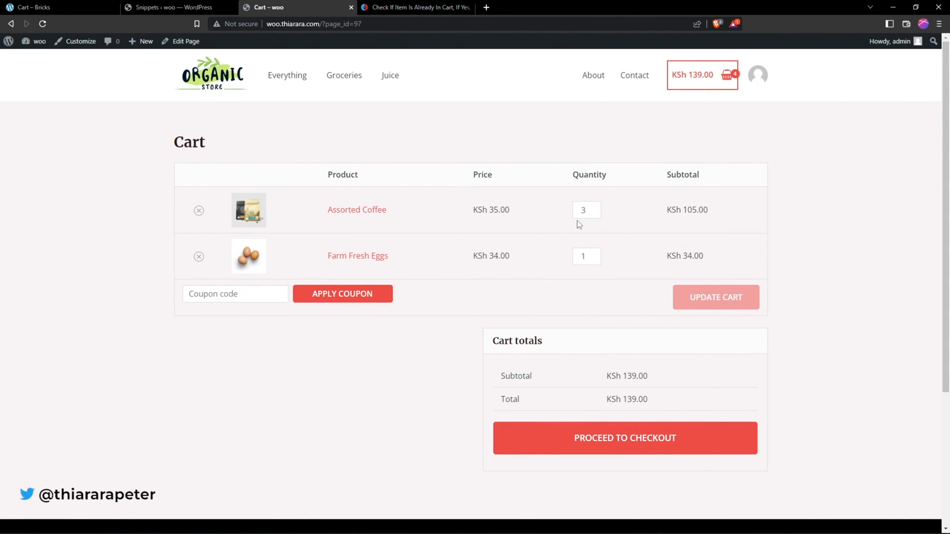
Set Farm Fresh Eggs to quantity 3 and update the cart to KSh 207.00.
click(595, 253)
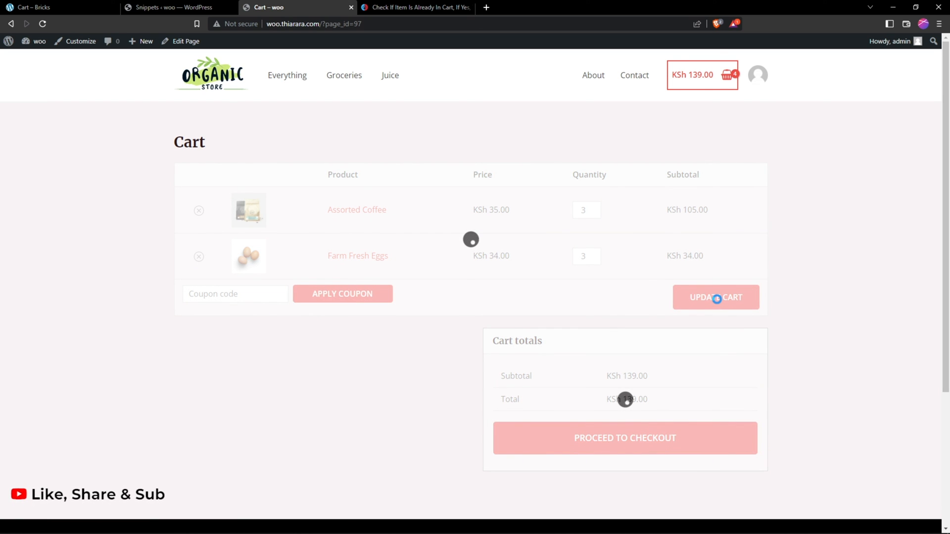
click(716, 297)
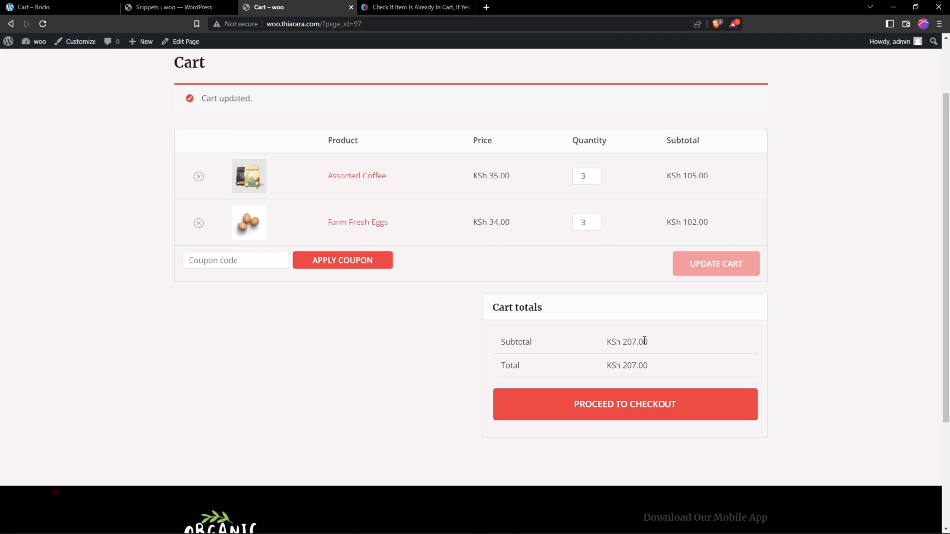